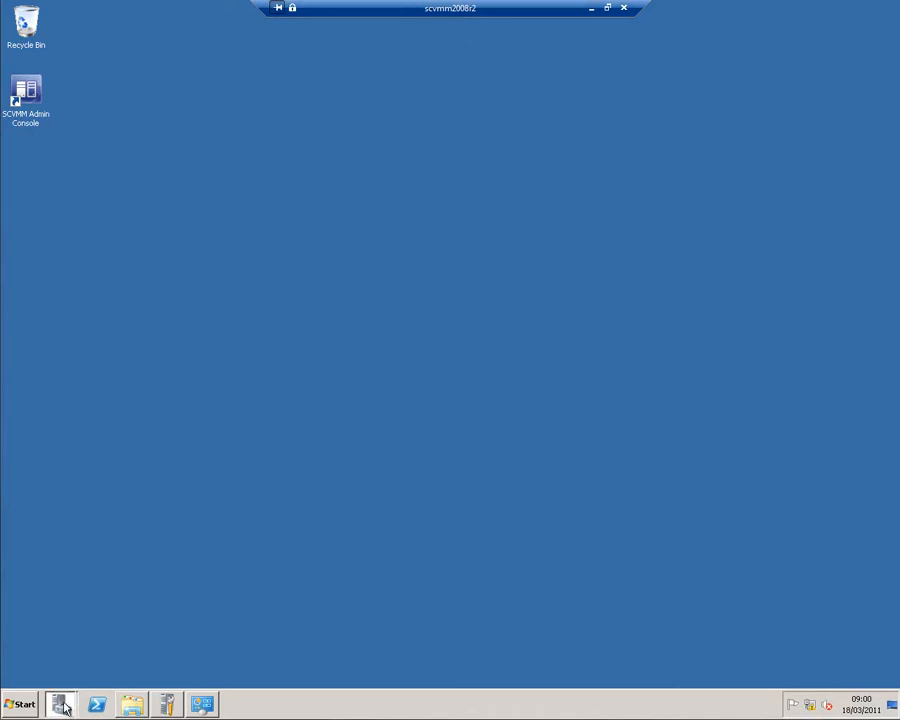
Review the installed programs list showing SQL Server and System Center components
click(60, 704)
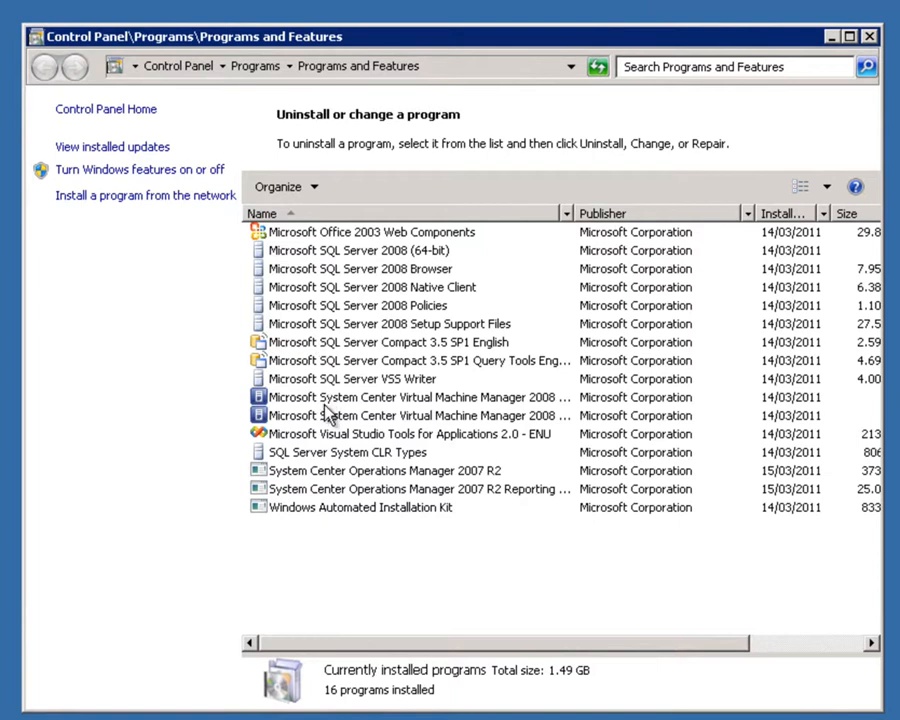
mouse_move(318, 480)
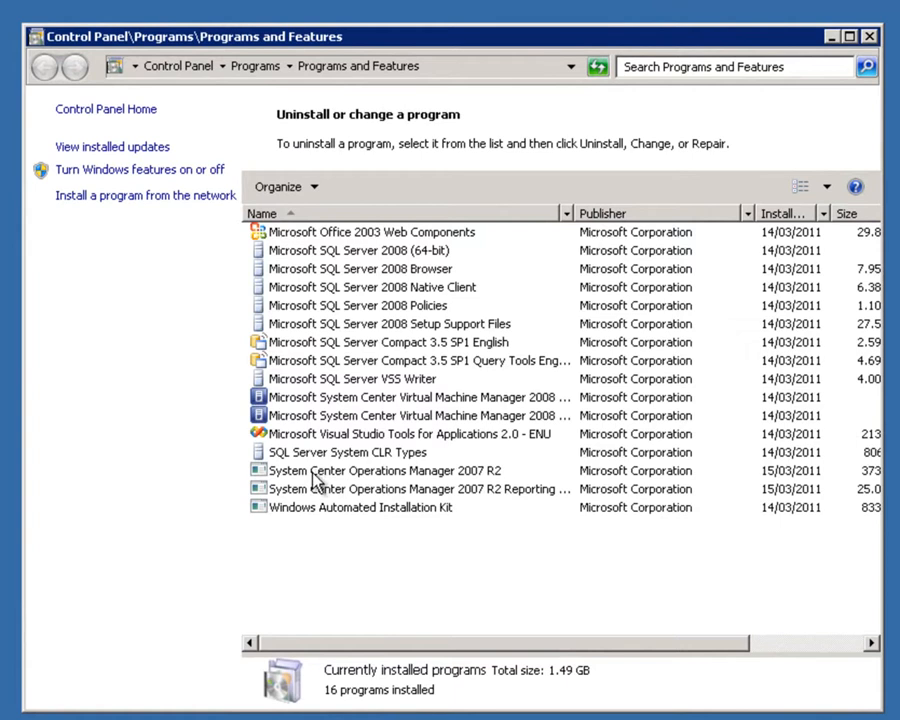
mouse_move(310, 498)
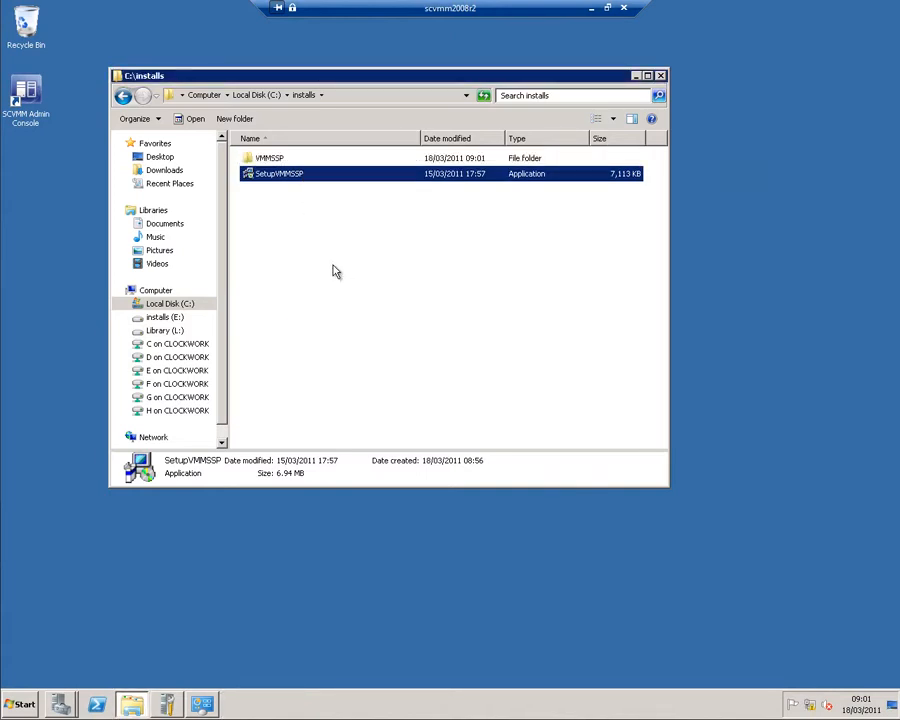
Launch SetupVMMSSP and choose both the VMMSSP server and website components
double_click(280, 172)
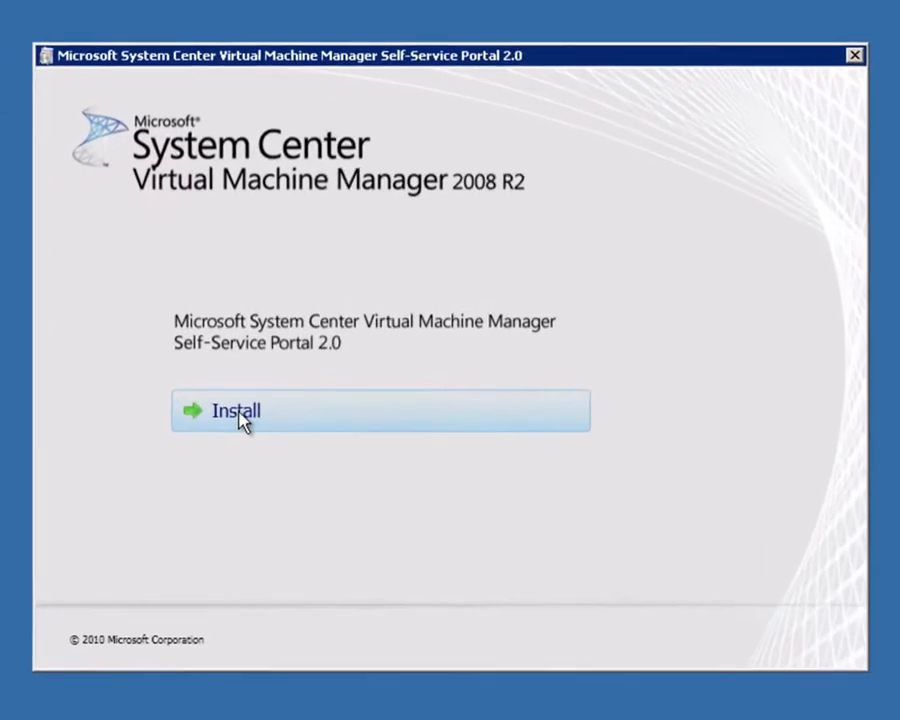
click(234, 410)
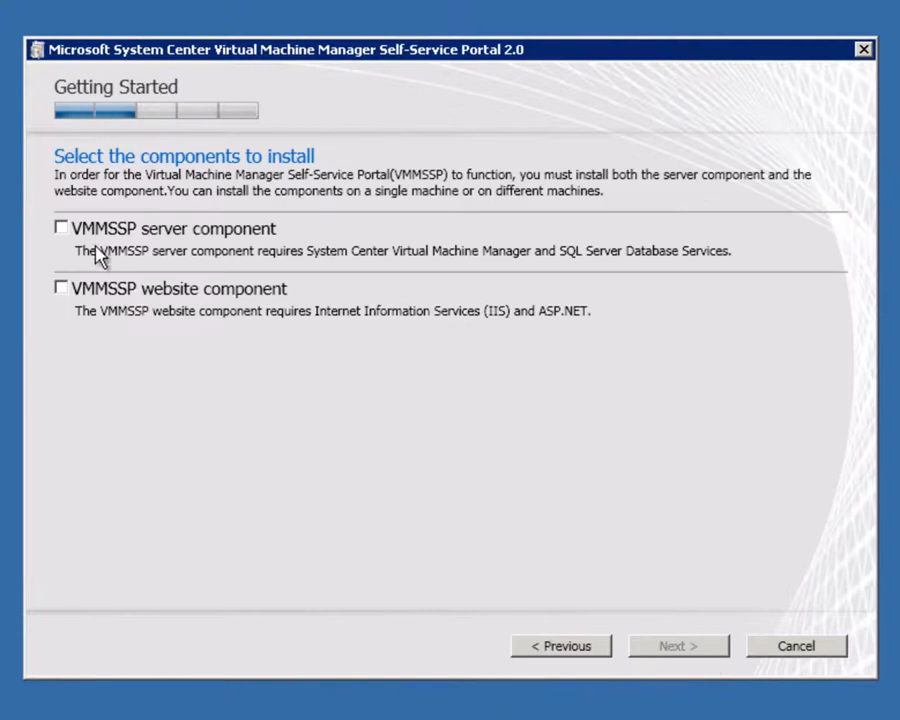
click(62, 228)
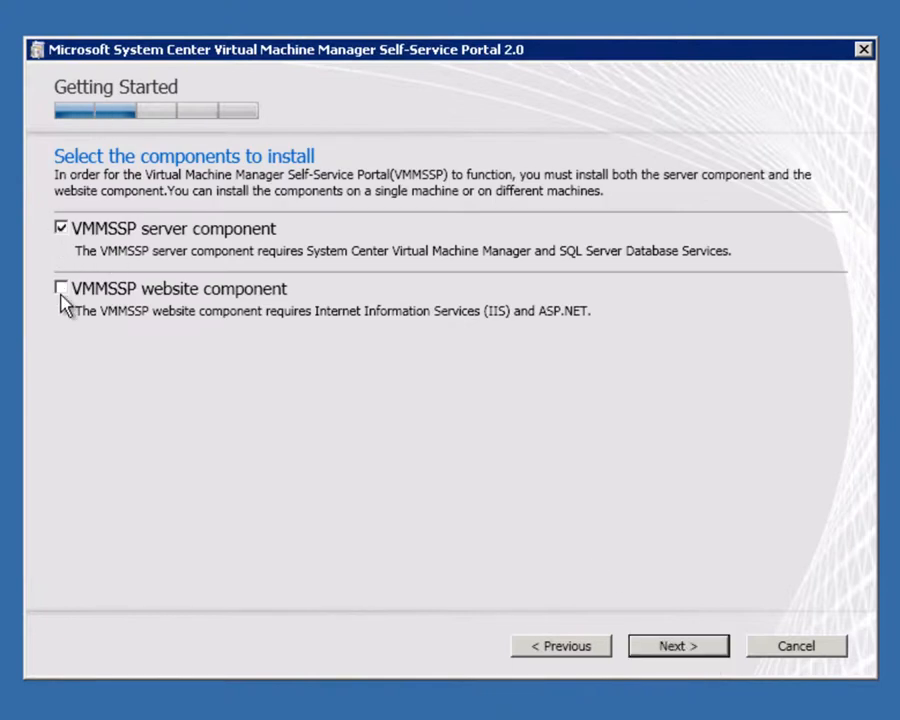
click(62, 288)
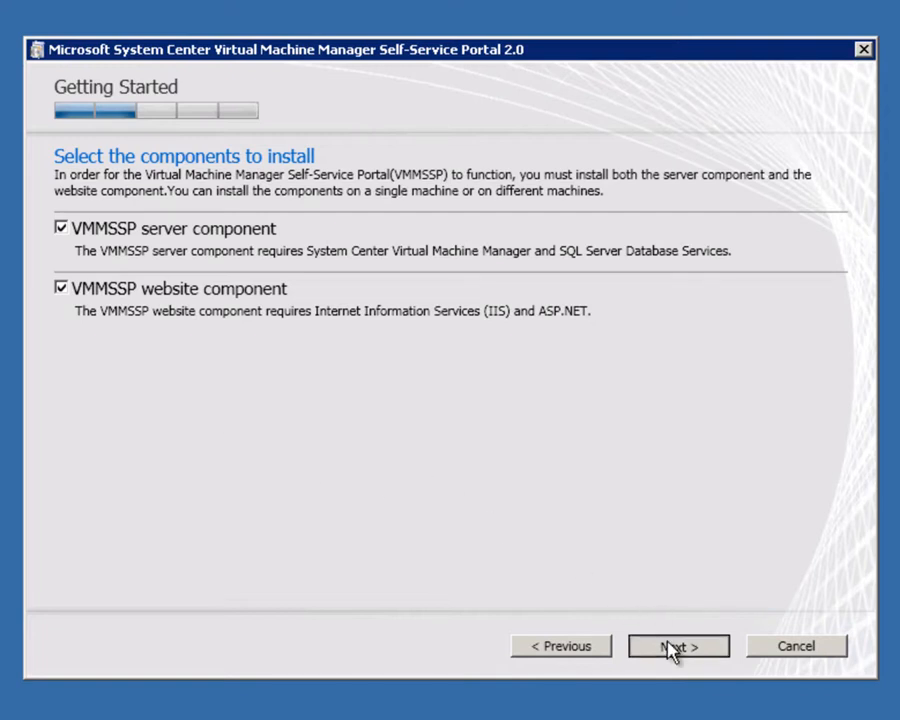
click(676, 644)
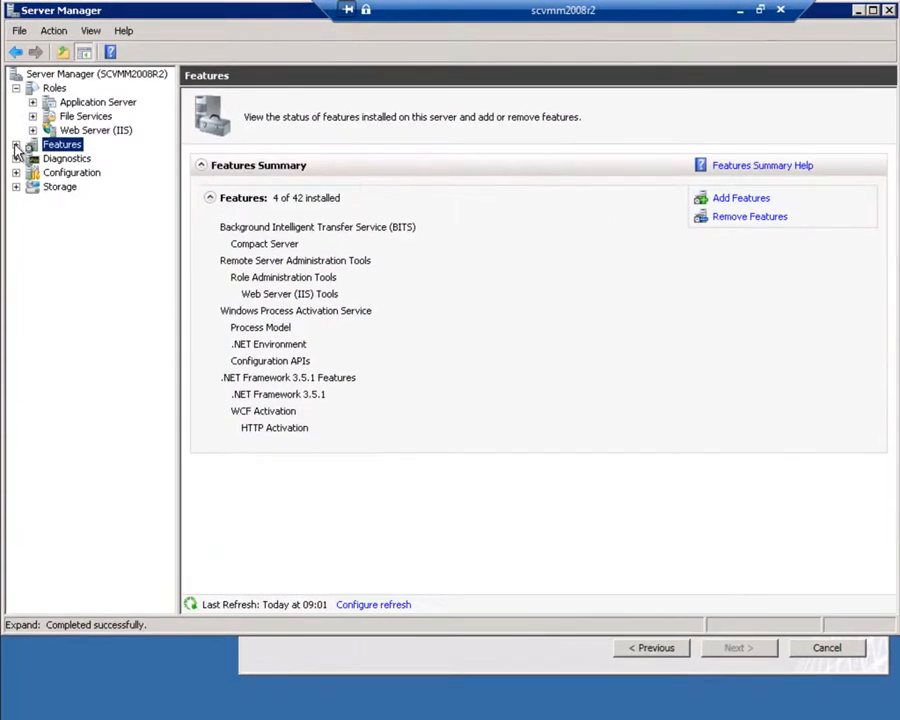
Add the Message Queuing Server and Directory Service Integration features via Add Features
click(740, 198)
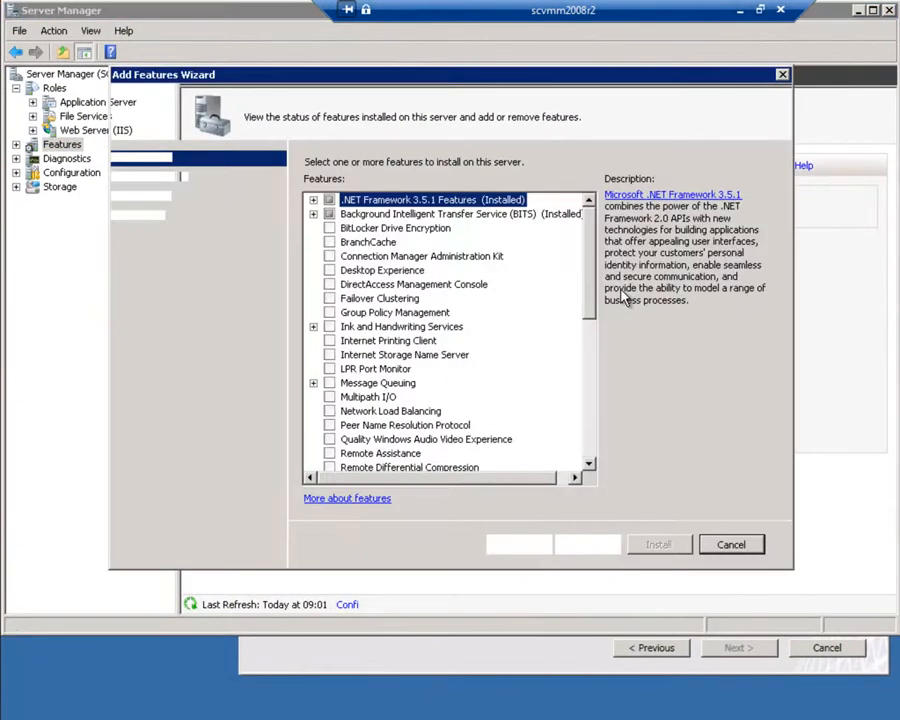
click(314, 384)
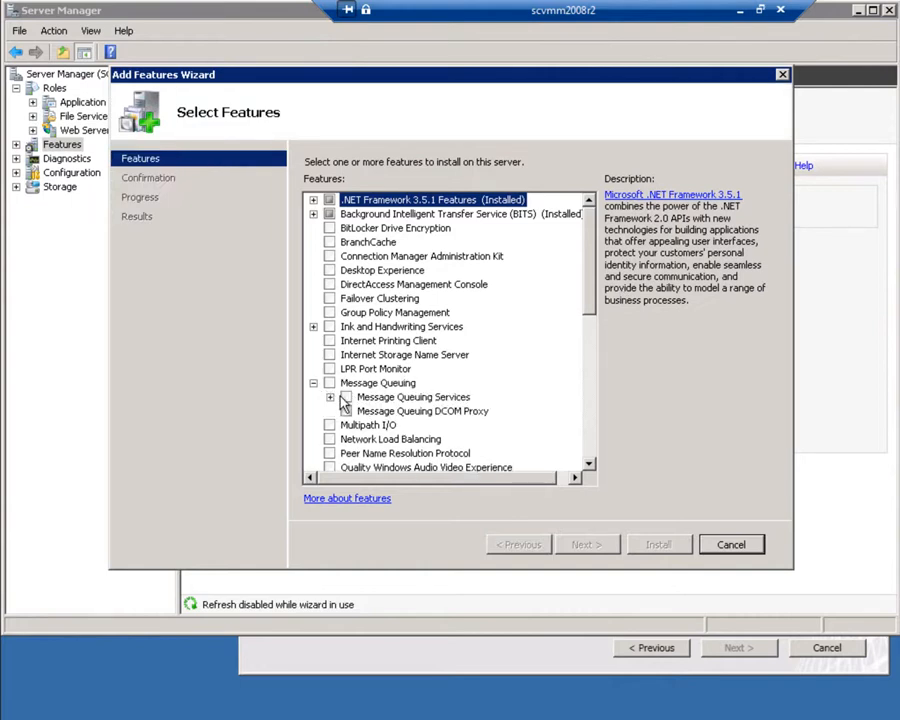
click(332, 396)
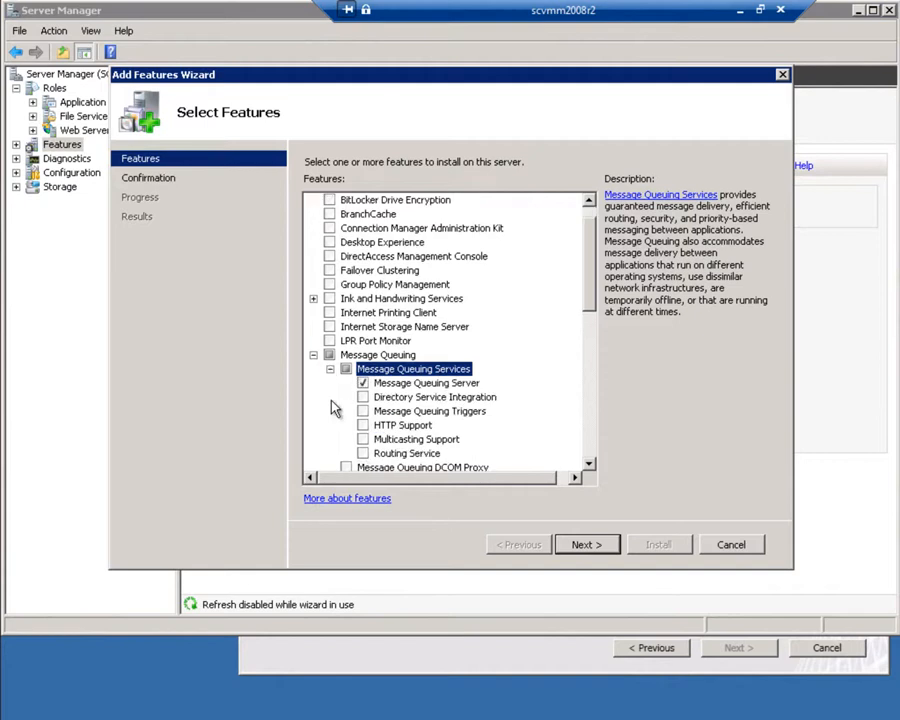
mouse_move(364, 408)
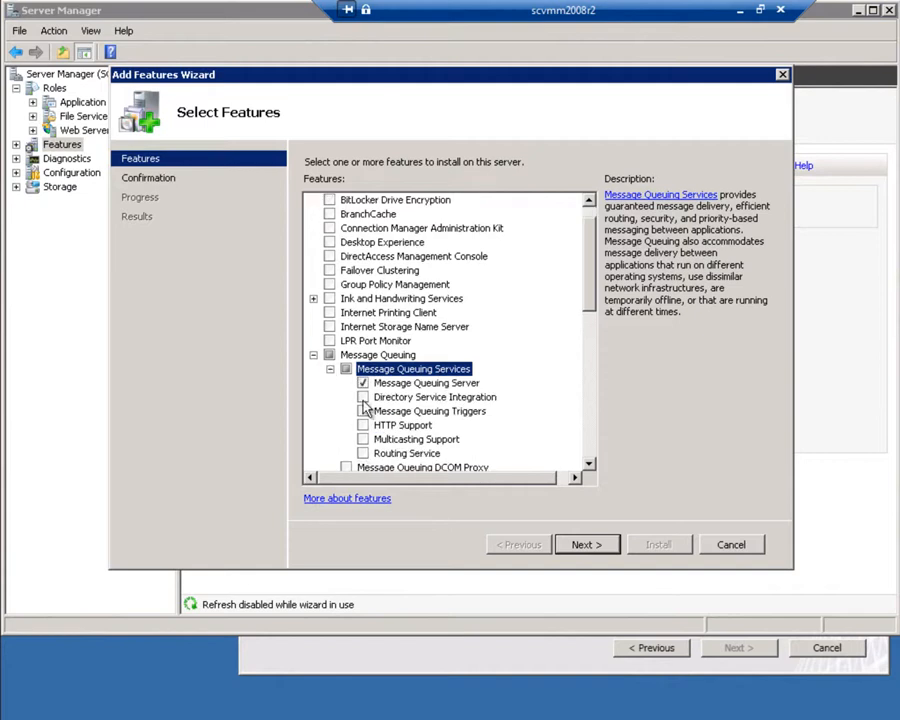
click(364, 396)
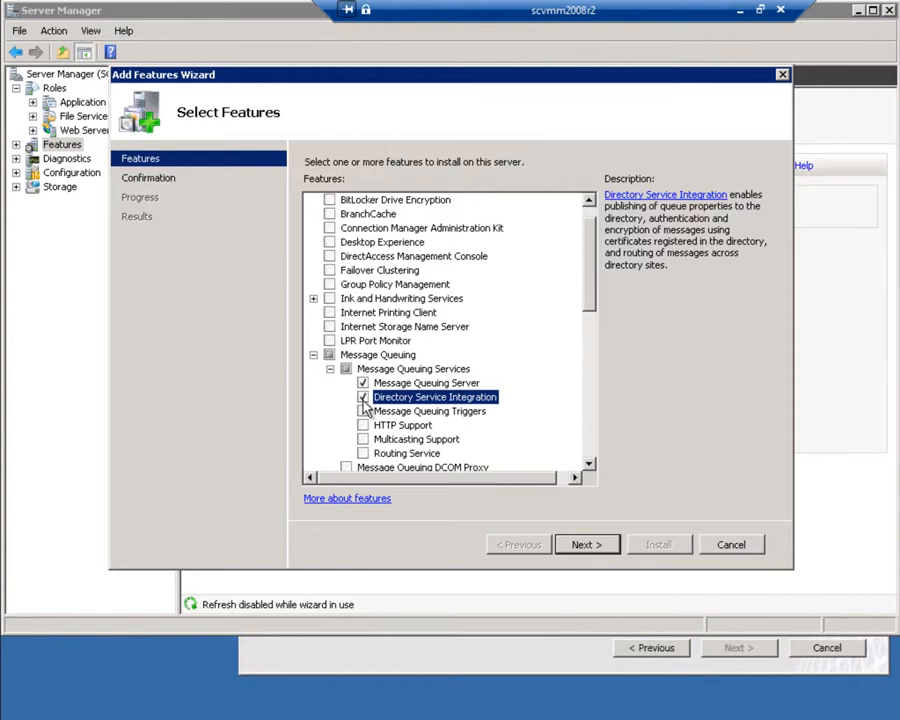
click(586, 544)
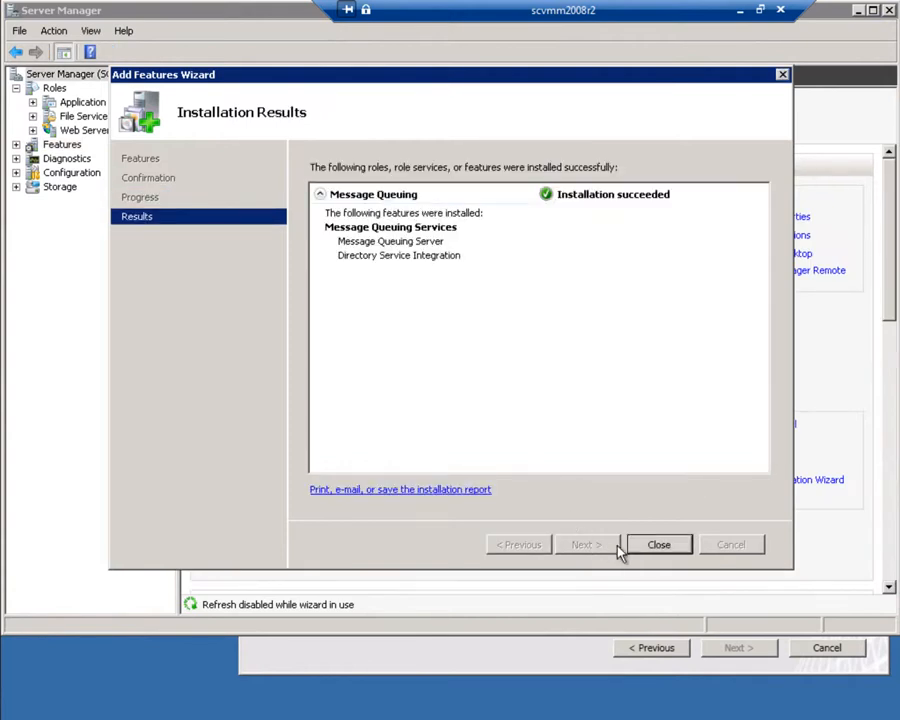
click(658, 544)
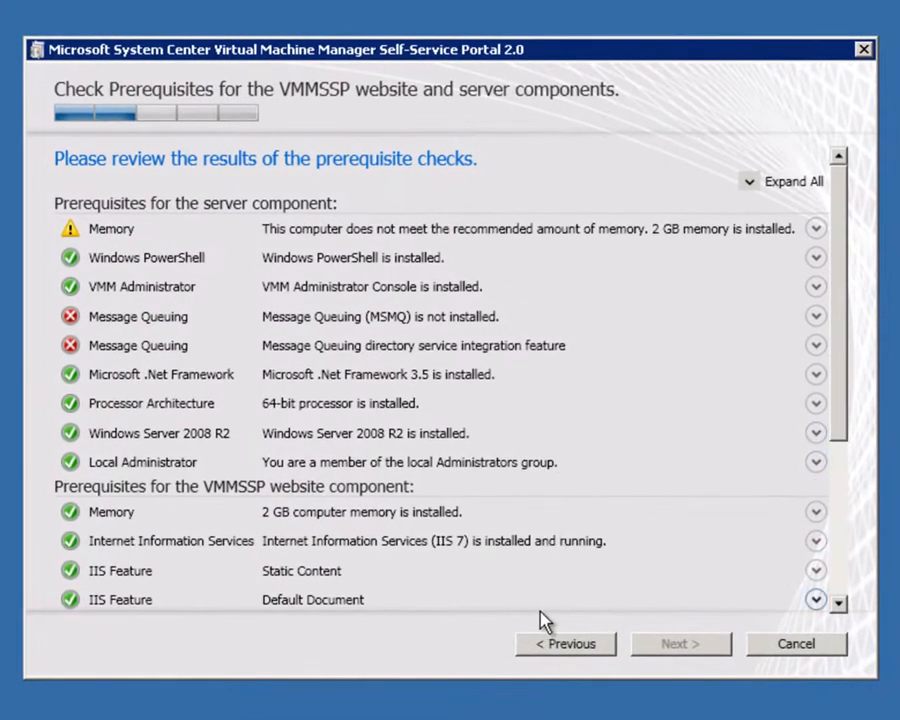
Recheck prerequisites so Message Queuing reports installed, enabled and running
scroll(down, 3)
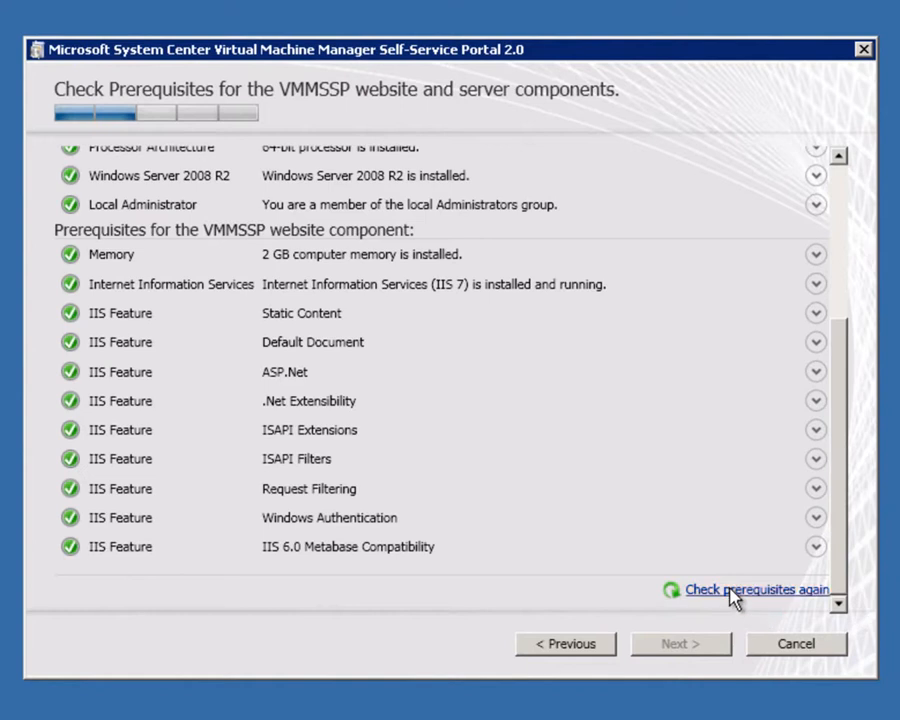
click(756, 588)
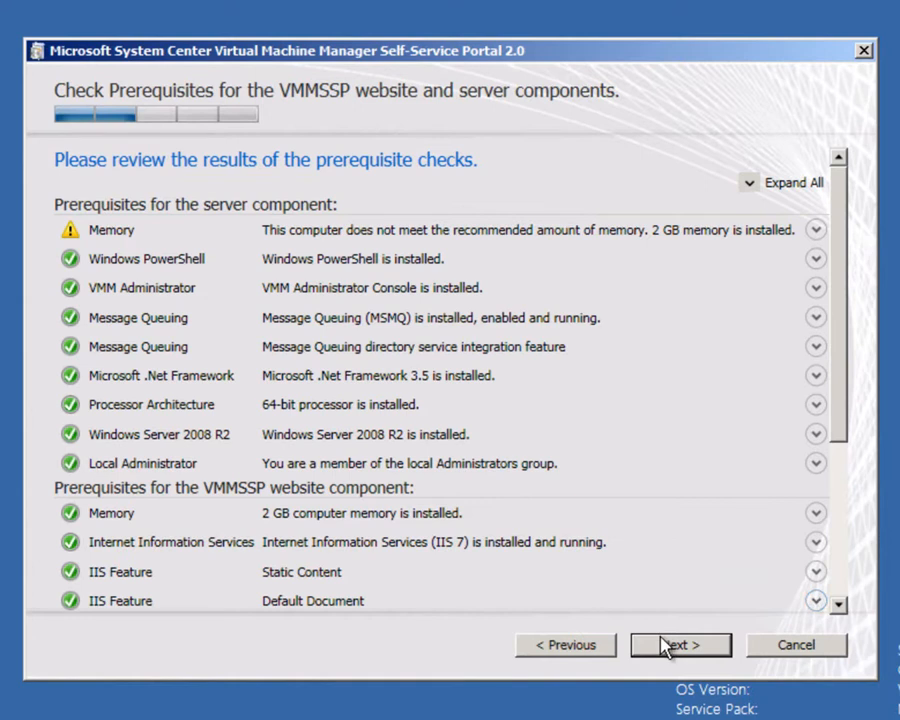
Set database server scvmm2008r2 with Windows Authentication and create a new DITSC database
click(680, 644)
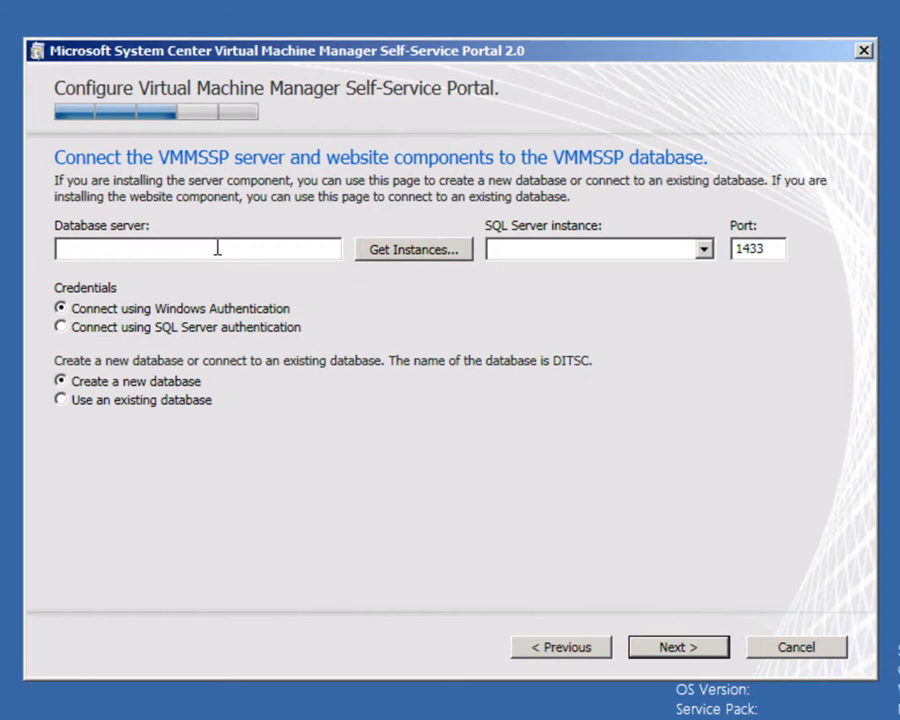
text(sd)
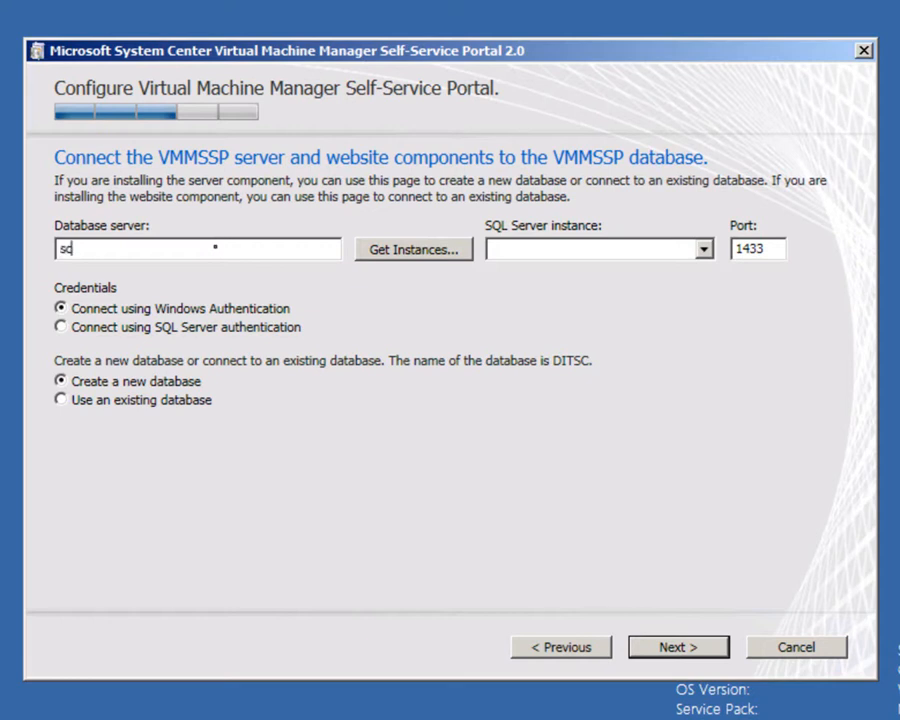
text(scvmm2008)
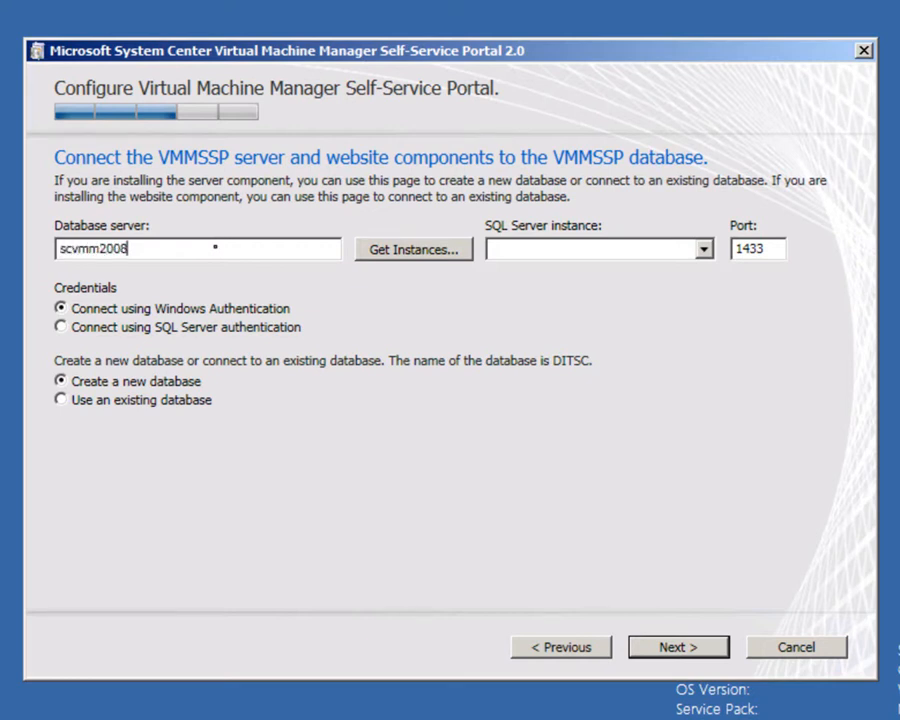
text(r2)
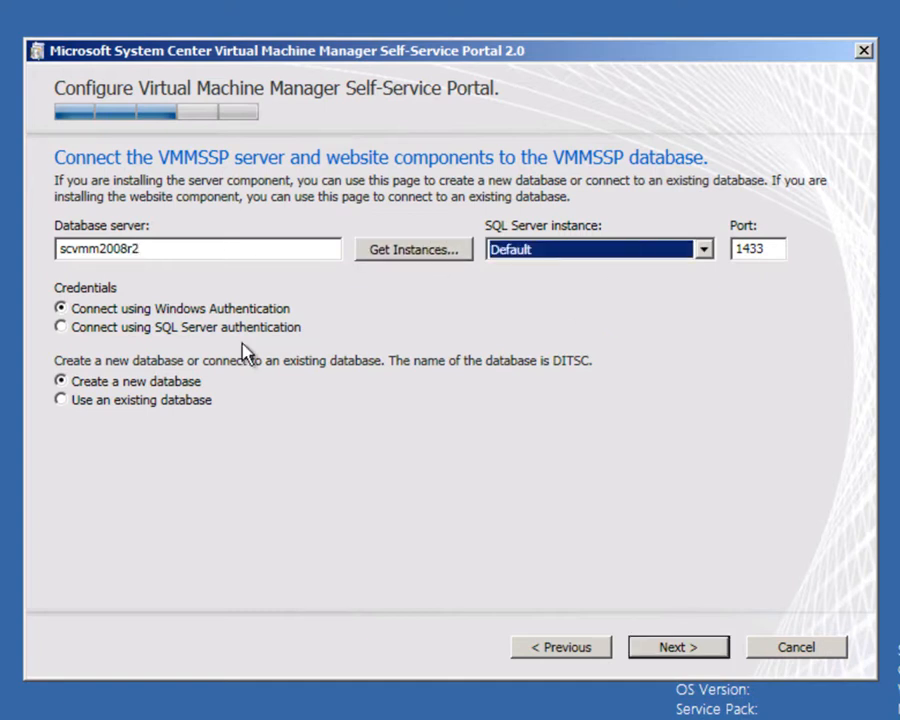
mouse_move(156, 340)
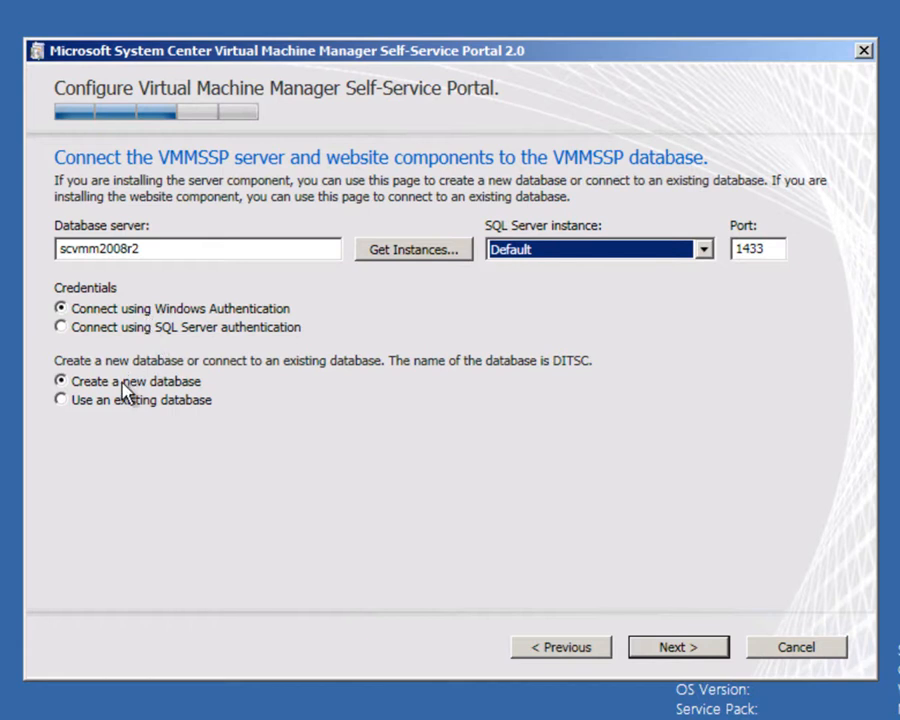
click(678, 646)
text(scservice)
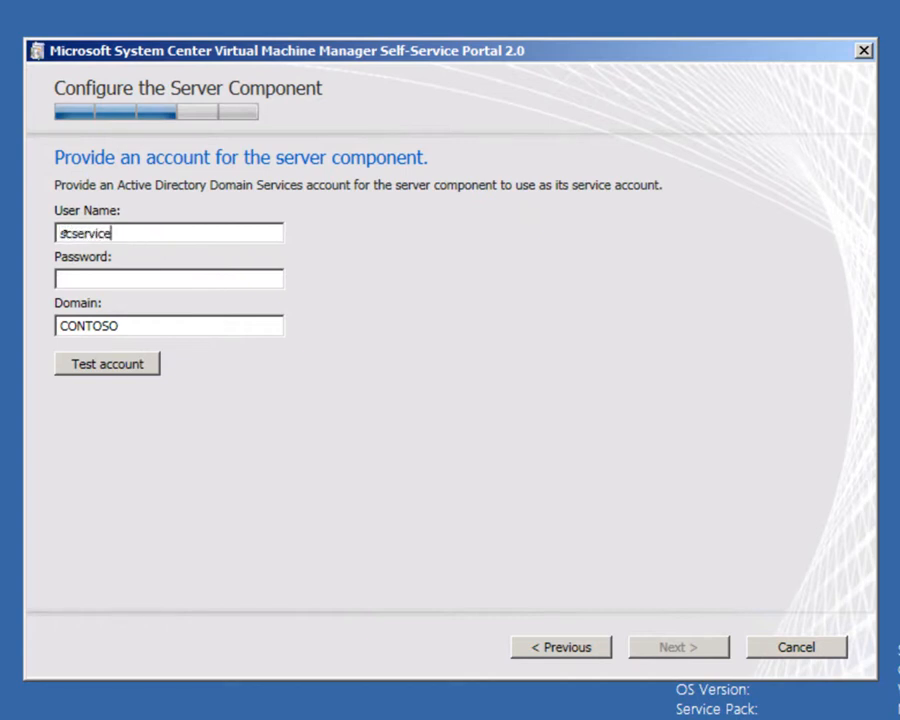
Test the scservice account, keep WCF port 8000, and begin entering the datacenter administrator
click(106, 364)
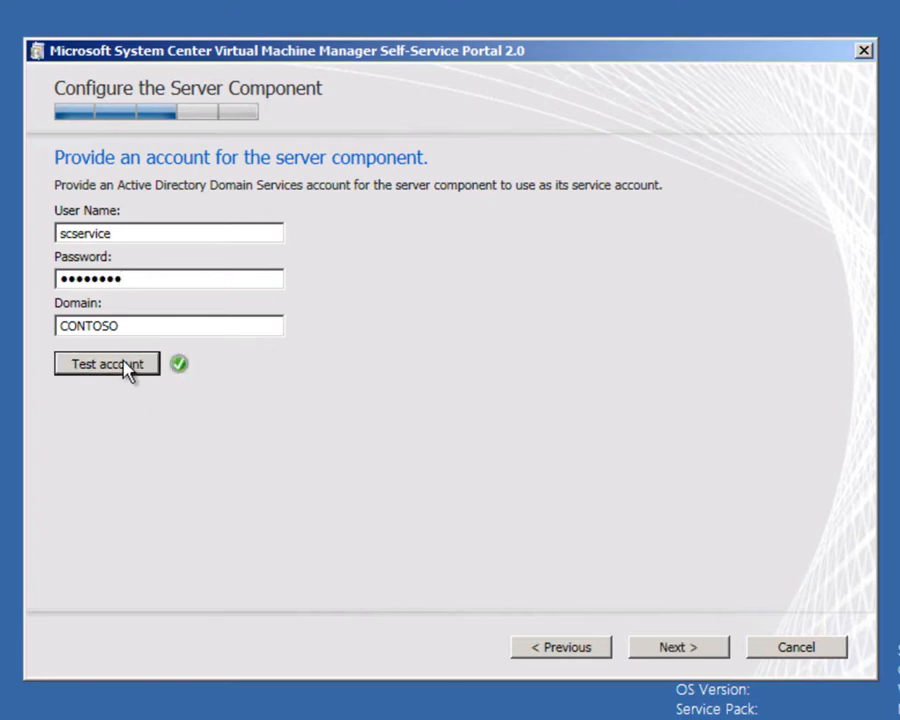
mouse_move(678, 648)
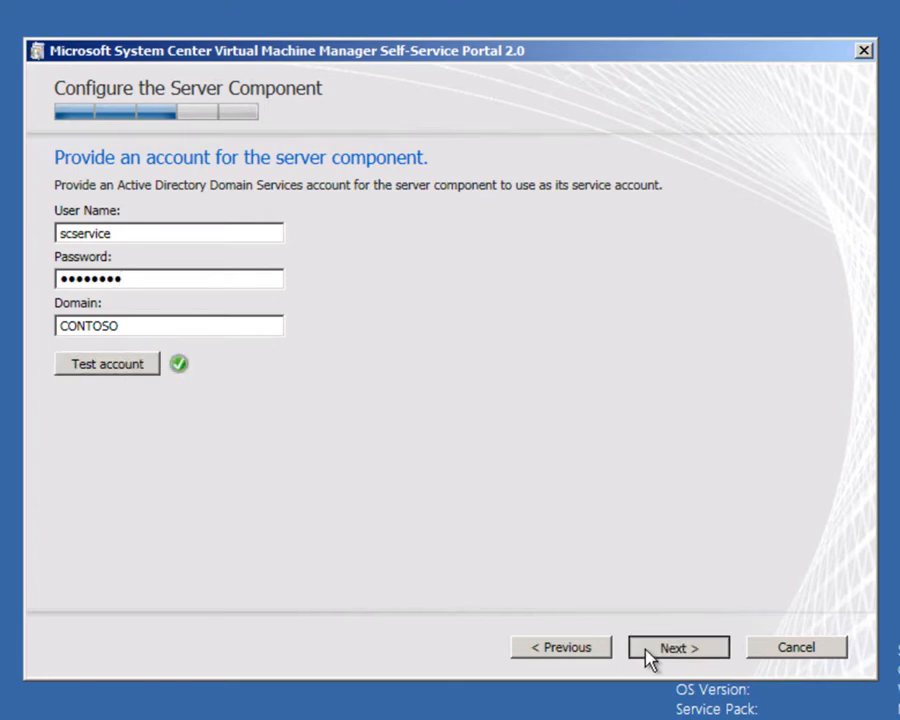
click(676, 648)
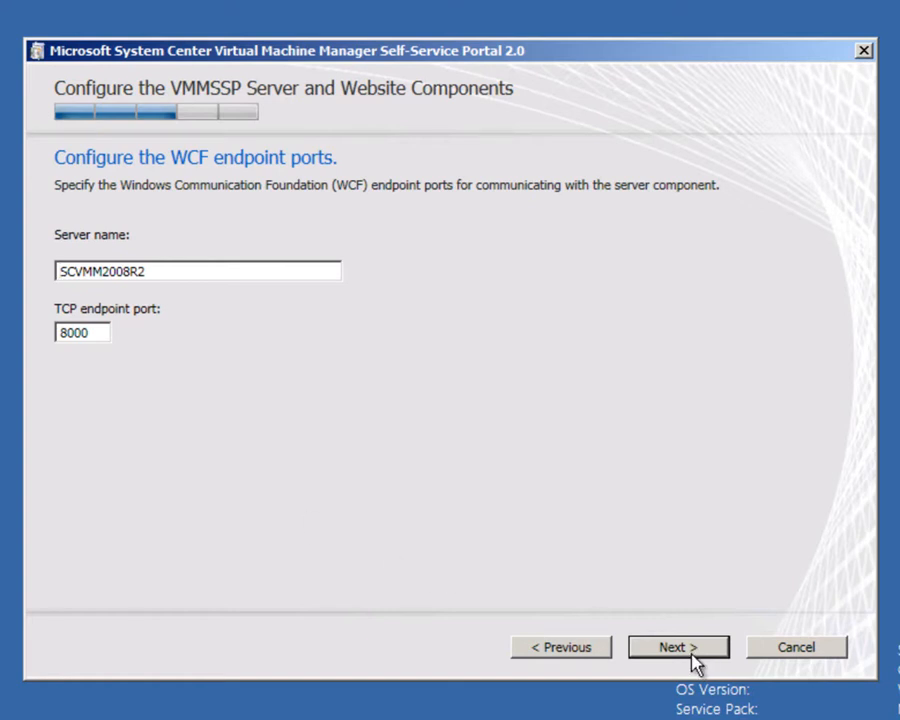
click(678, 646)
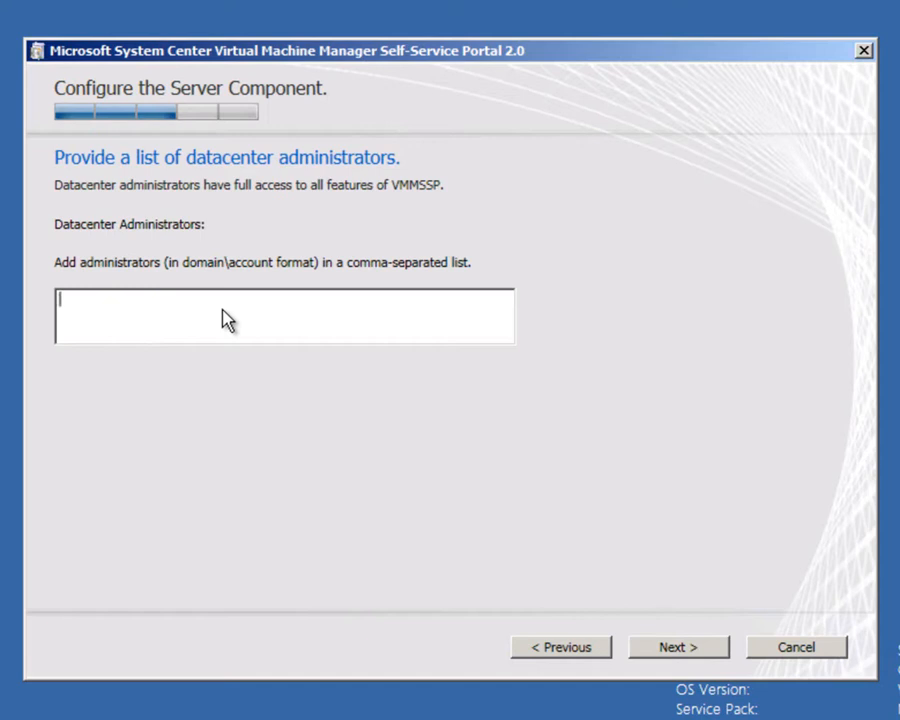
text(con)
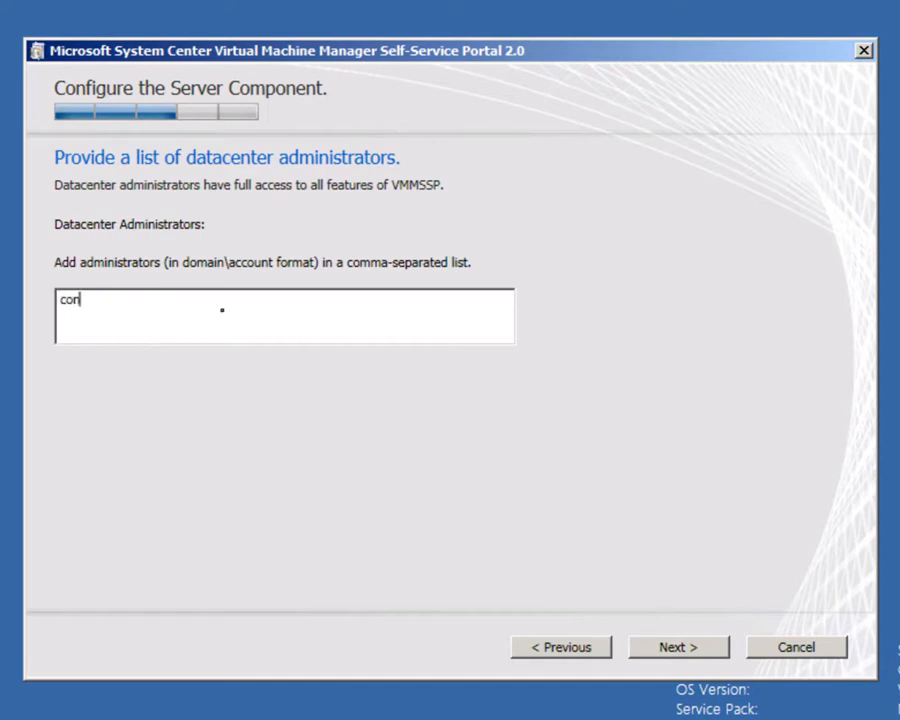
Submit contoso\administrator as datacenter admin and set the scservice application pool account
text(ntoso\administrator)
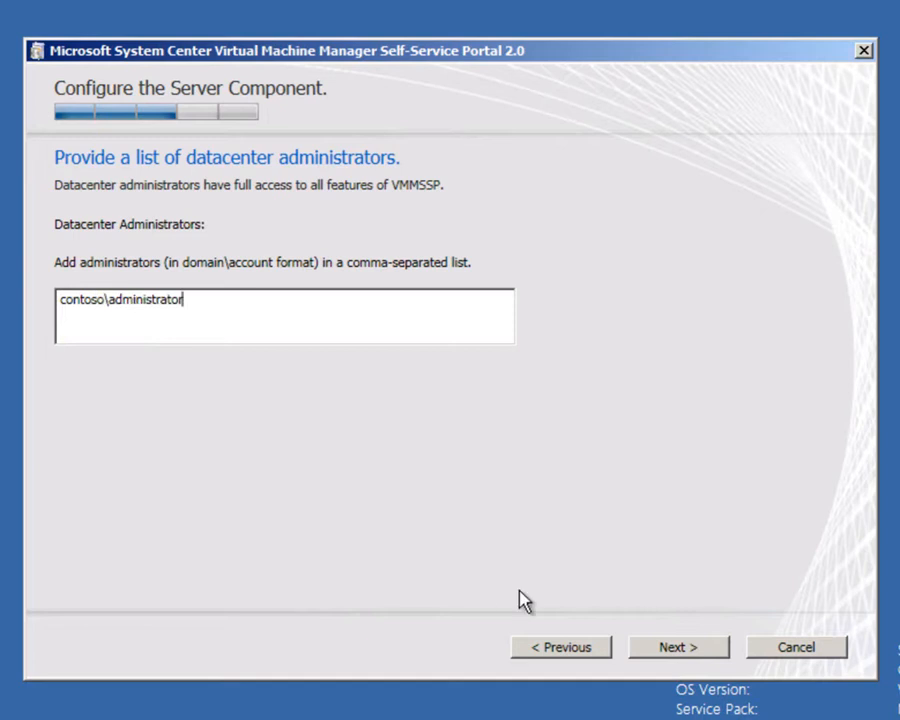
click(678, 648)
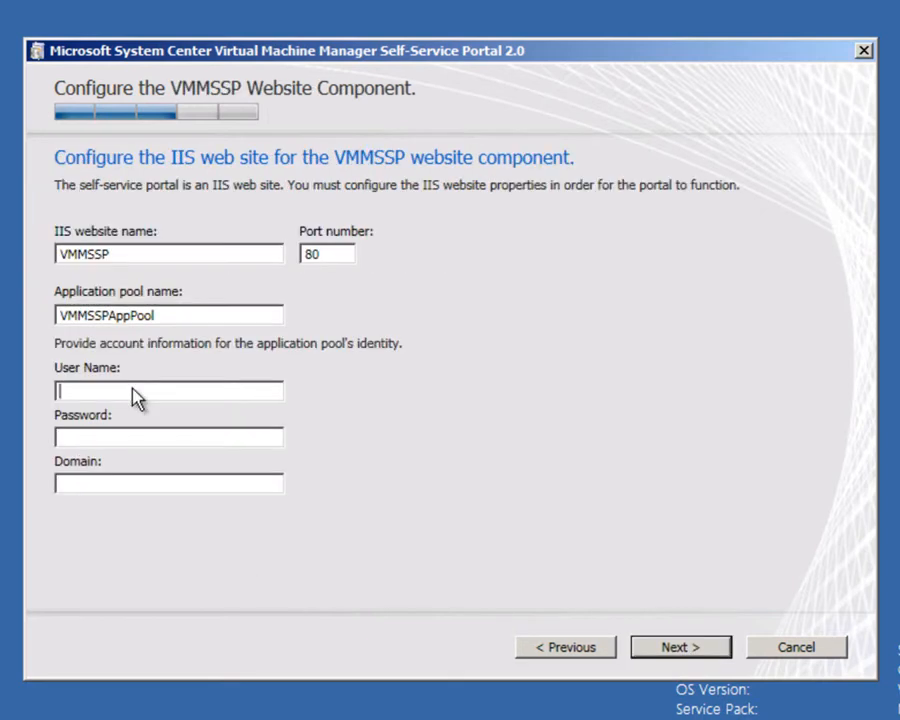
text(scserv)
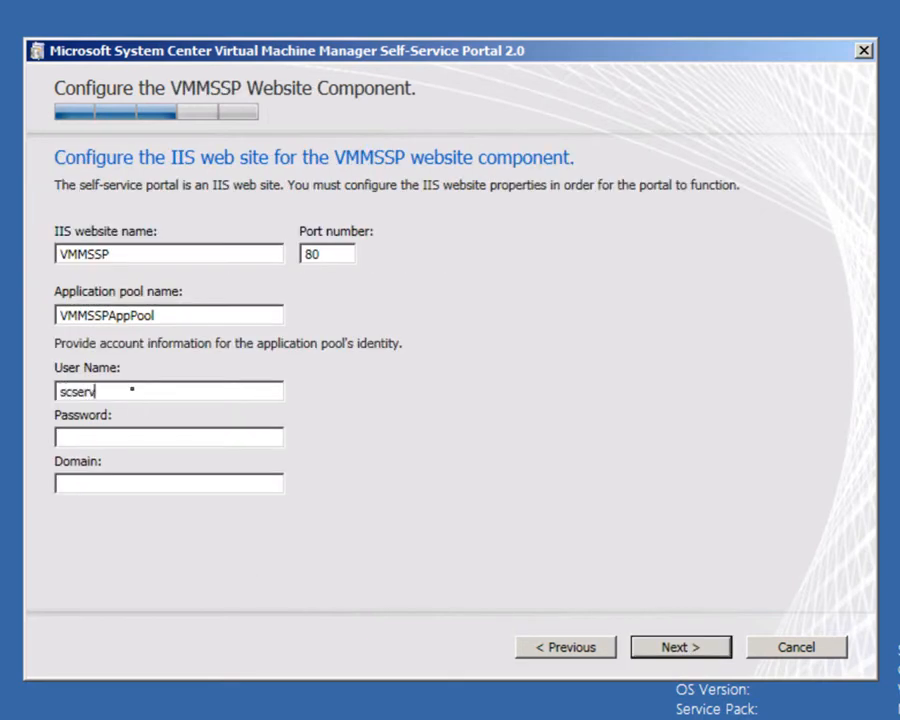
text(ice)
click(168, 482)
text(contoso)
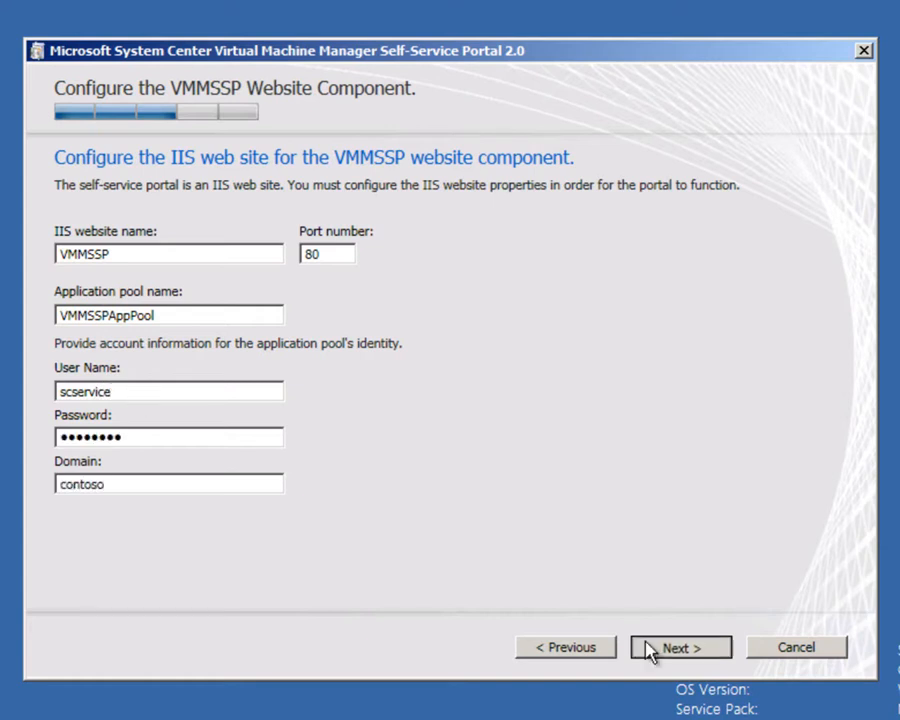
click(680, 648)
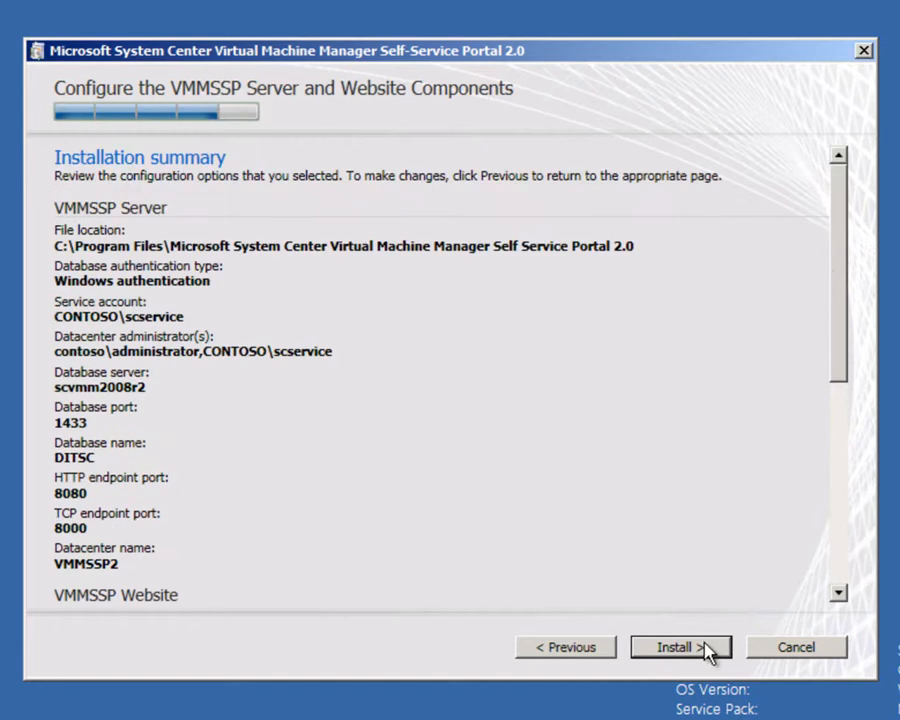
Install the server and website components from the summary and confirm the prompt
click(680, 648)
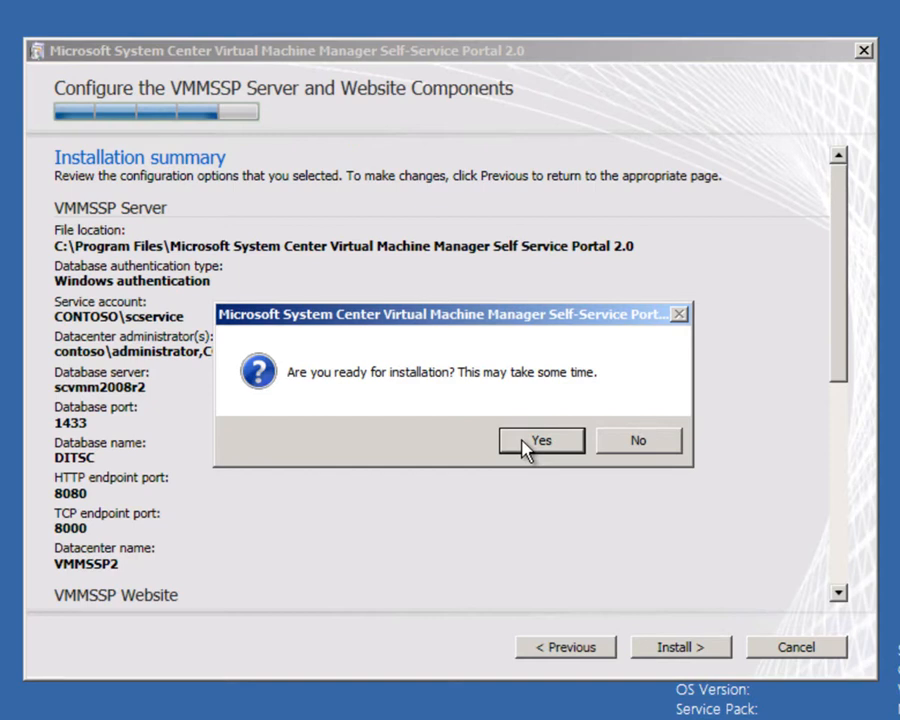
click(540, 440)
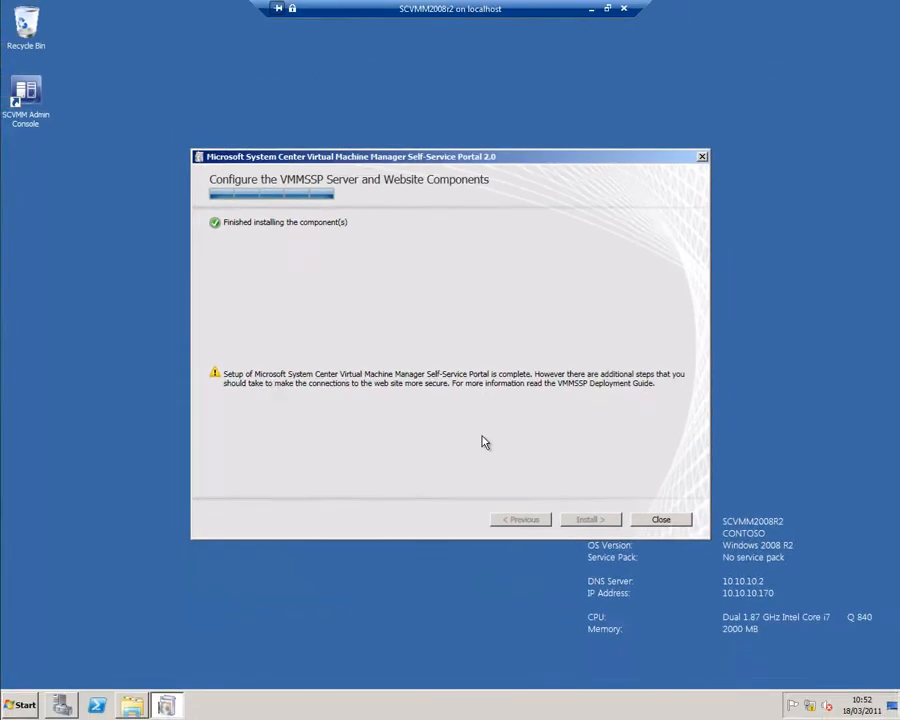
mouse_move(648, 522)
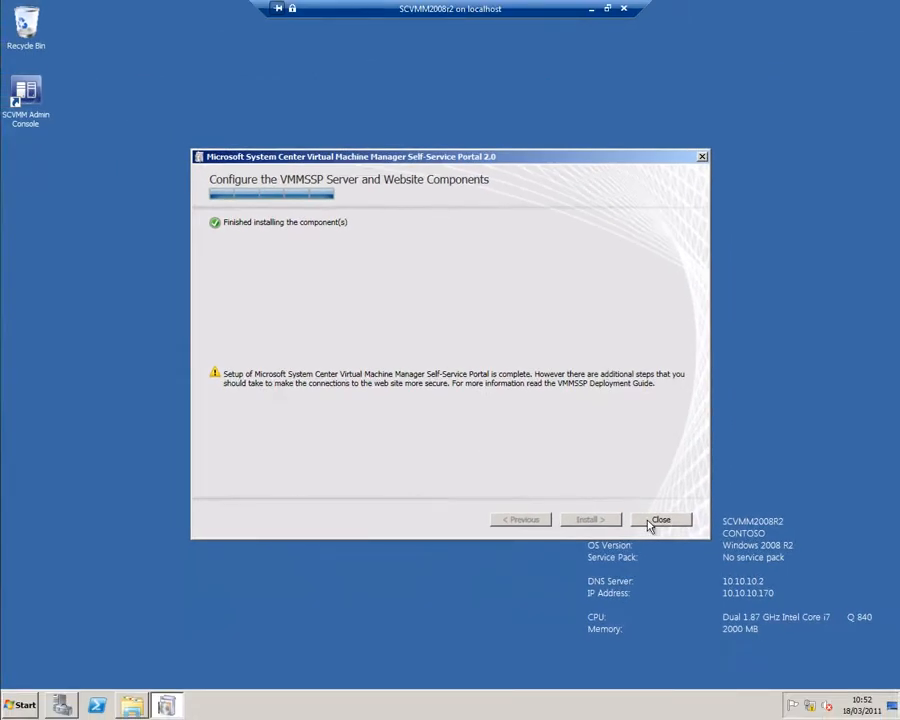
Close the wizard and launch the Self-Service Portal from the Start menu in Internet Explorer
click(662, 520)
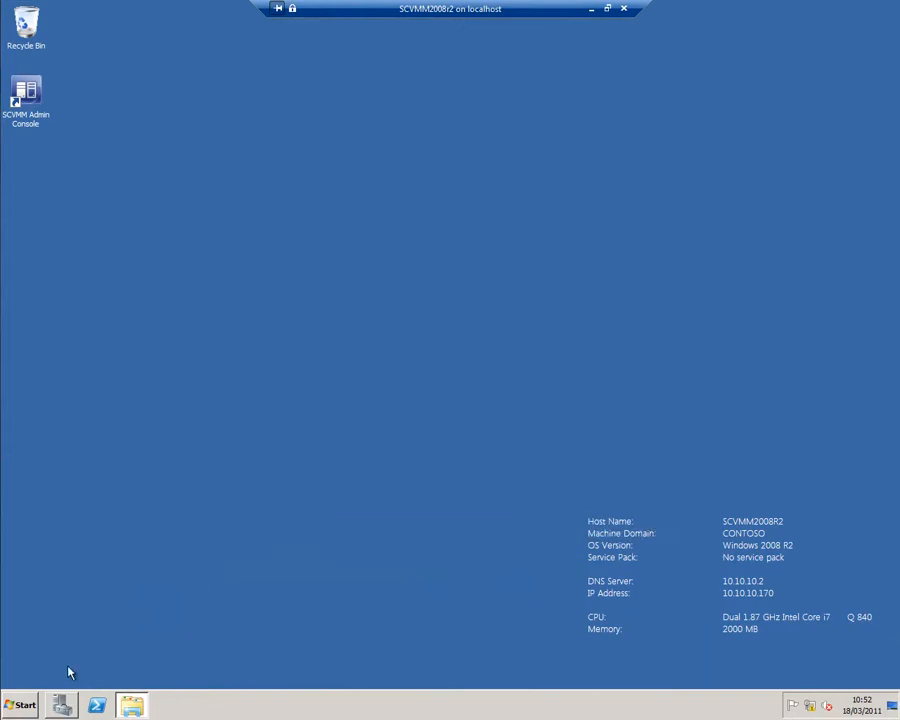
click(18, 704)
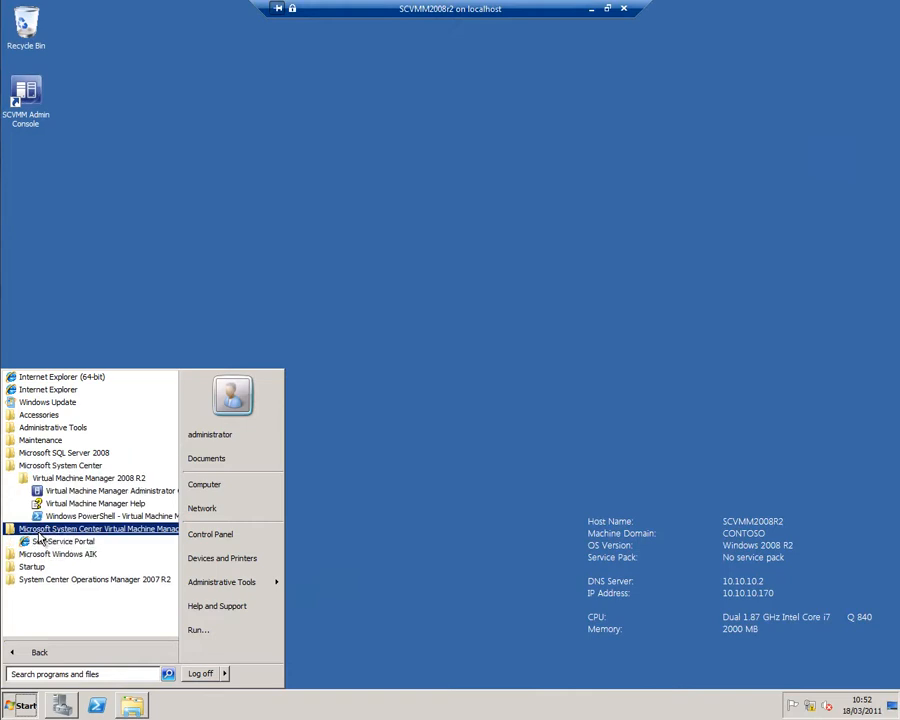
click(64, 540)
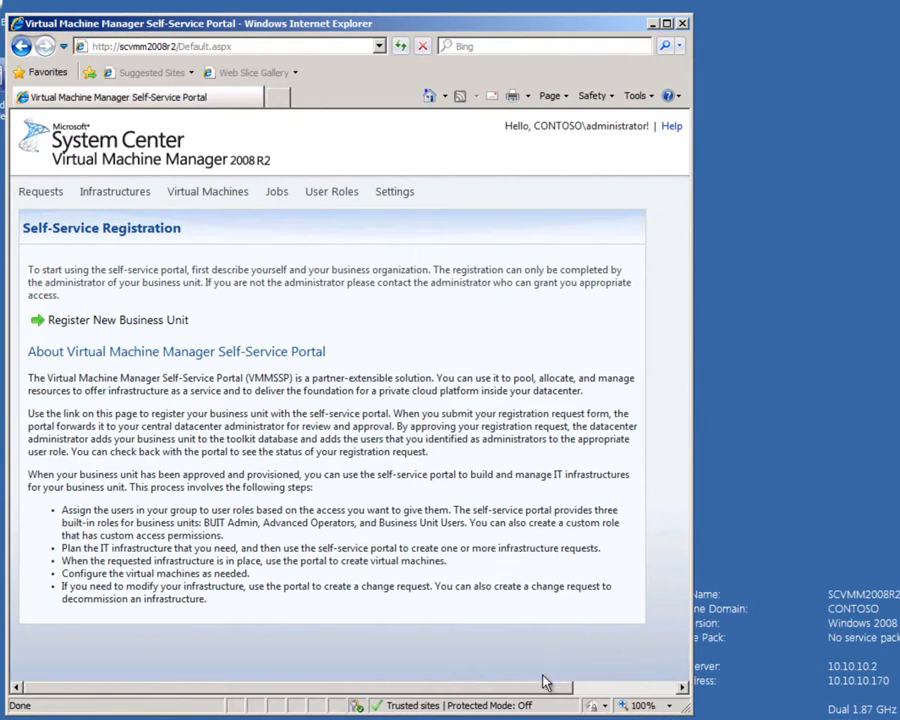
mouse_move(114, 376)
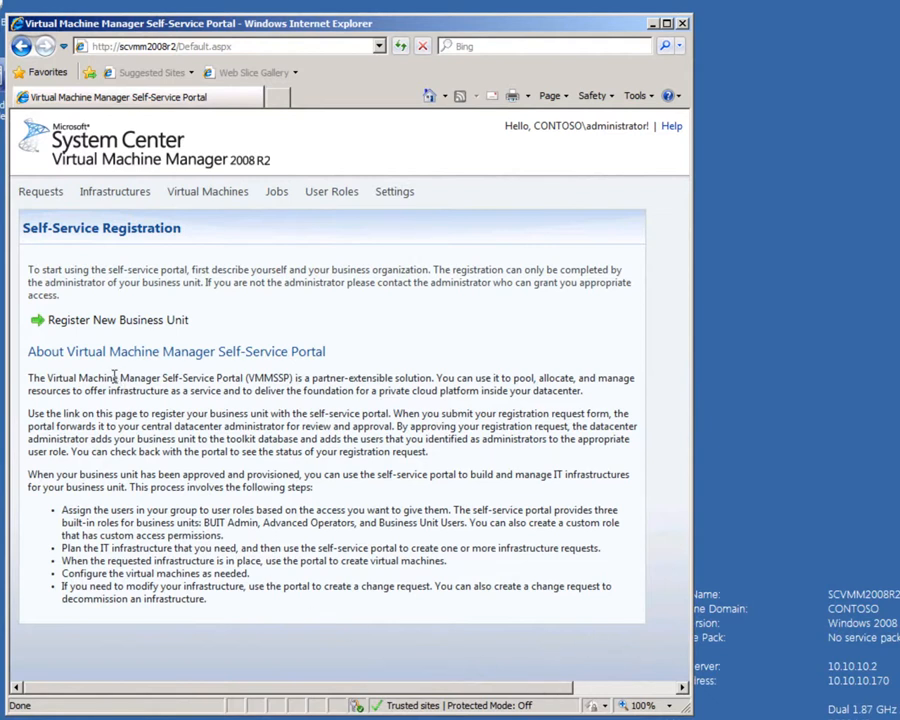